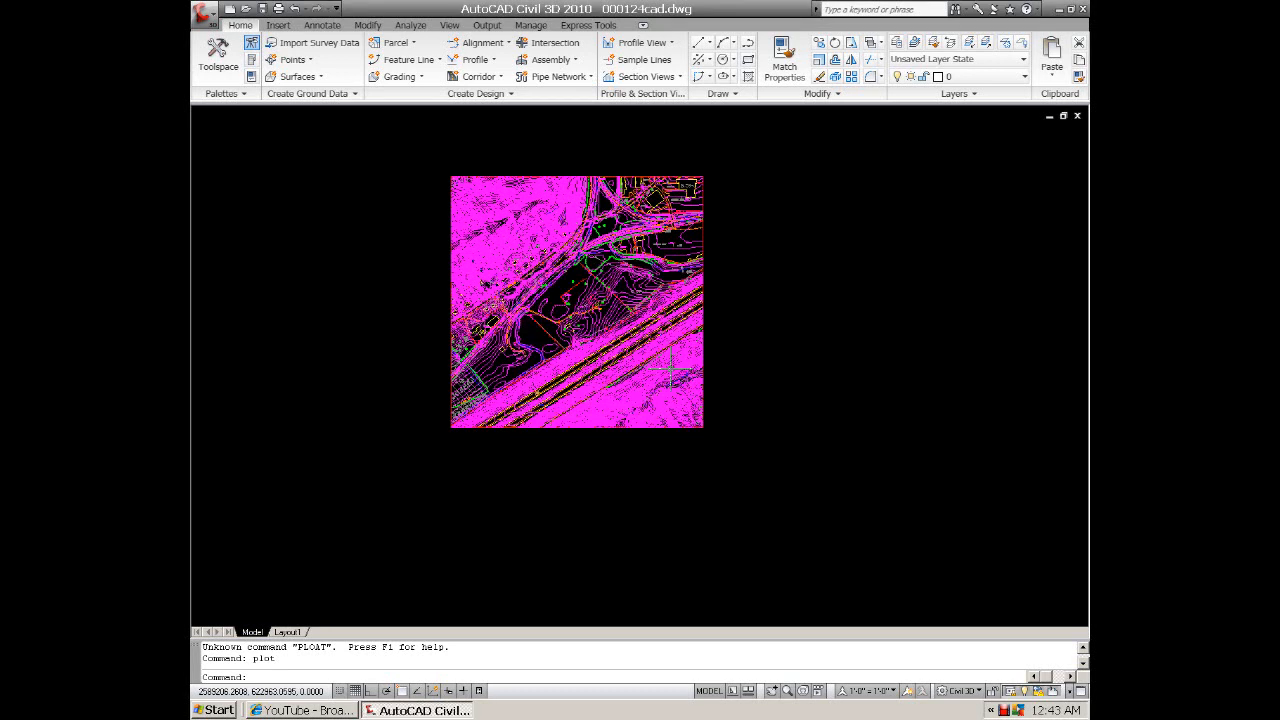
{"action": "mouse_move", "coordinate": [712, 296]}
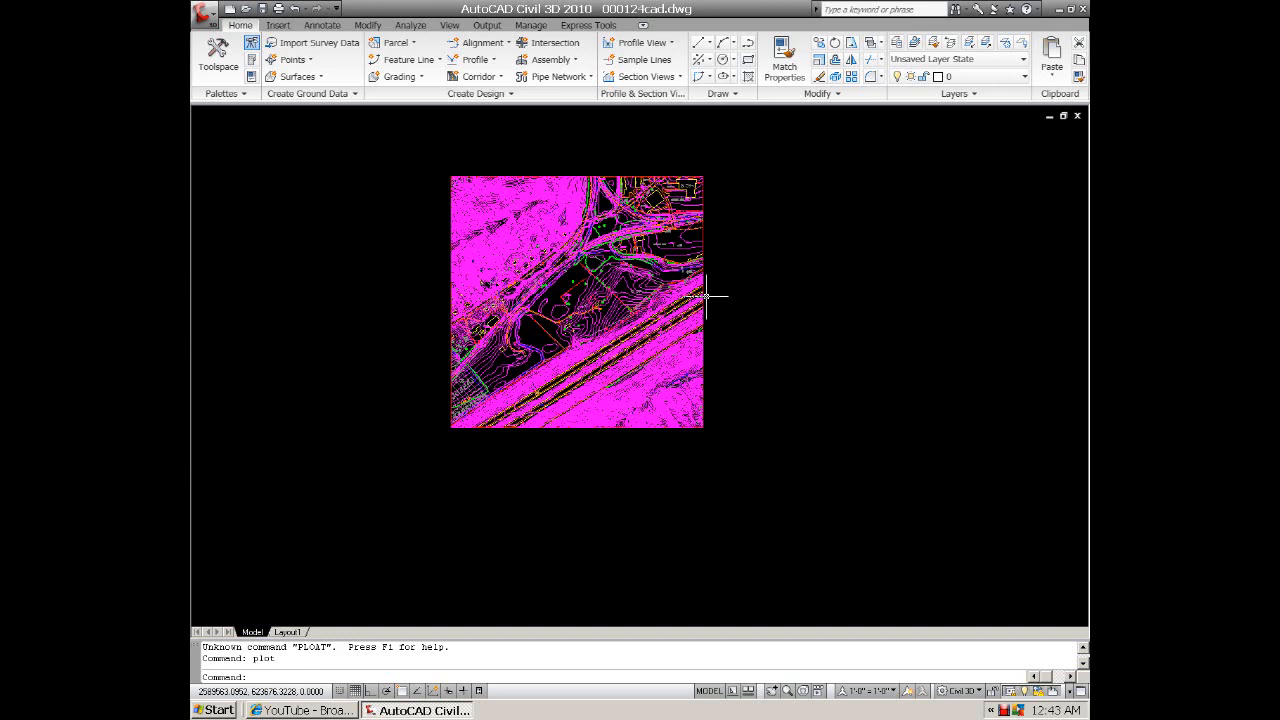
Start eTransmit from the Application Menu to reach the Create Transmittal dialog
{"action": "left_click", "coordinate": [204, 12]}
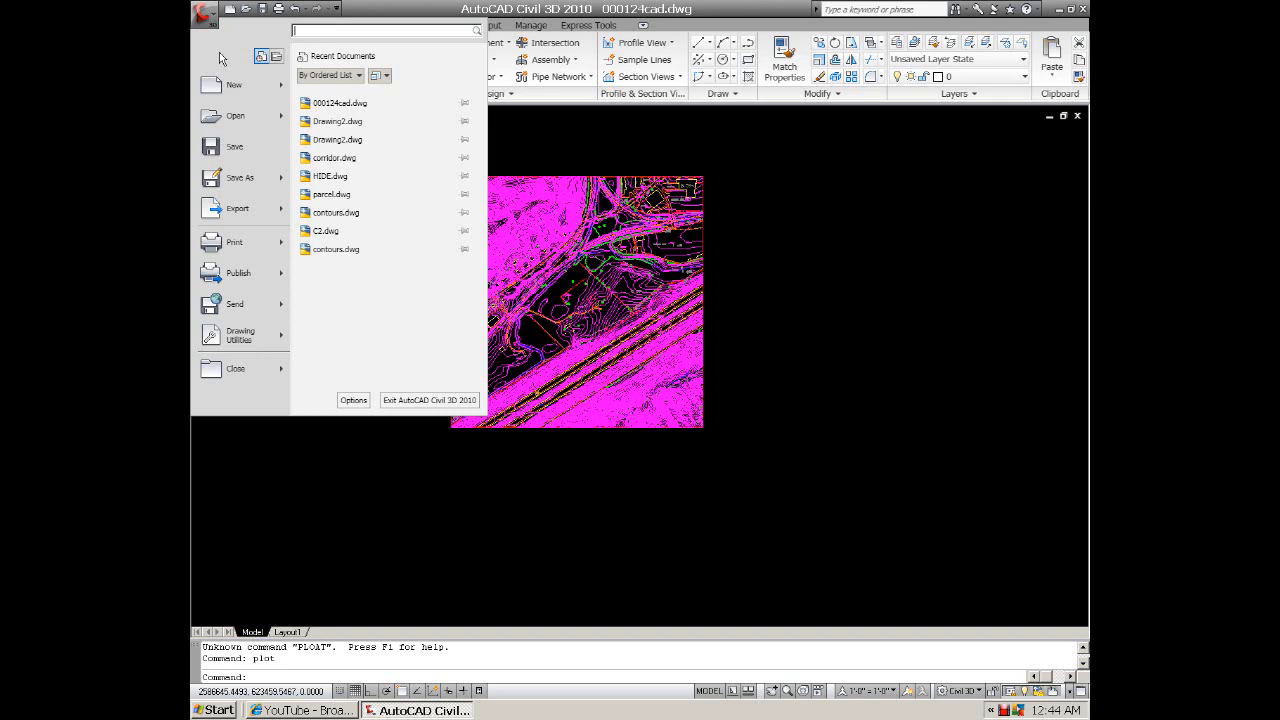
{"action": "mouse_move", "coordinate": [248, 88]}
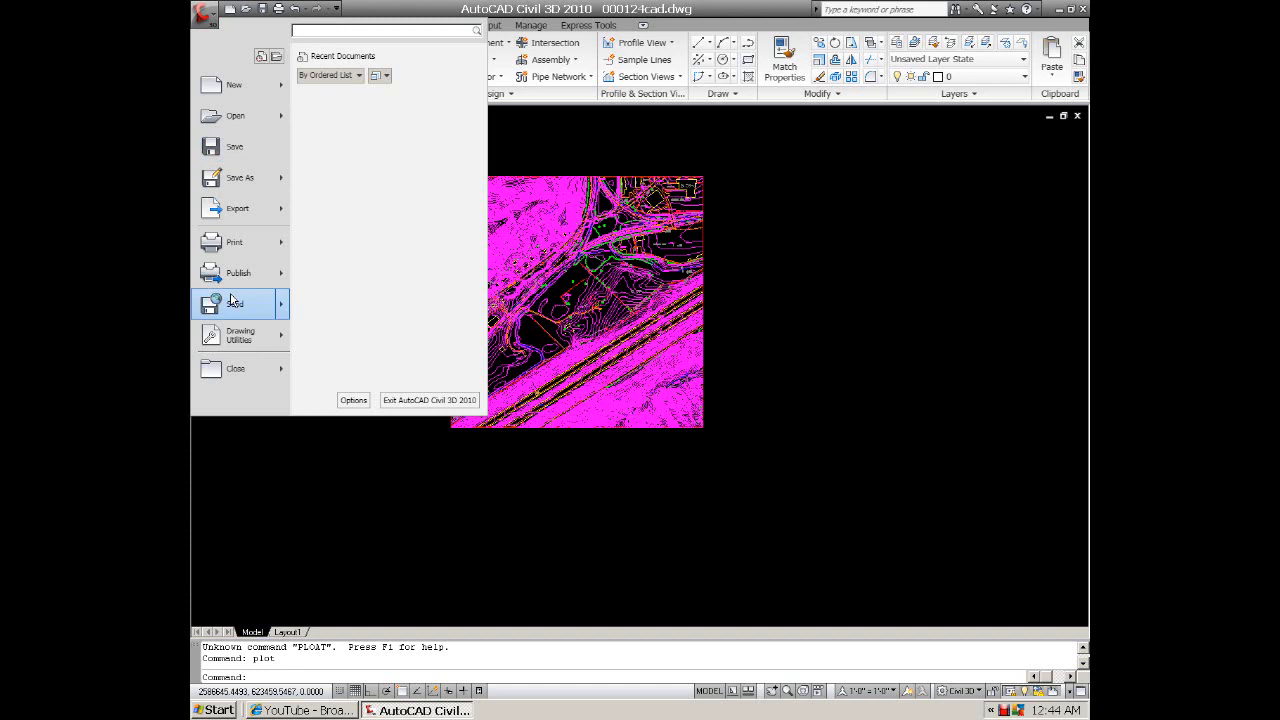
{"action": "mouse_move", "coordinate": [236, 308]}
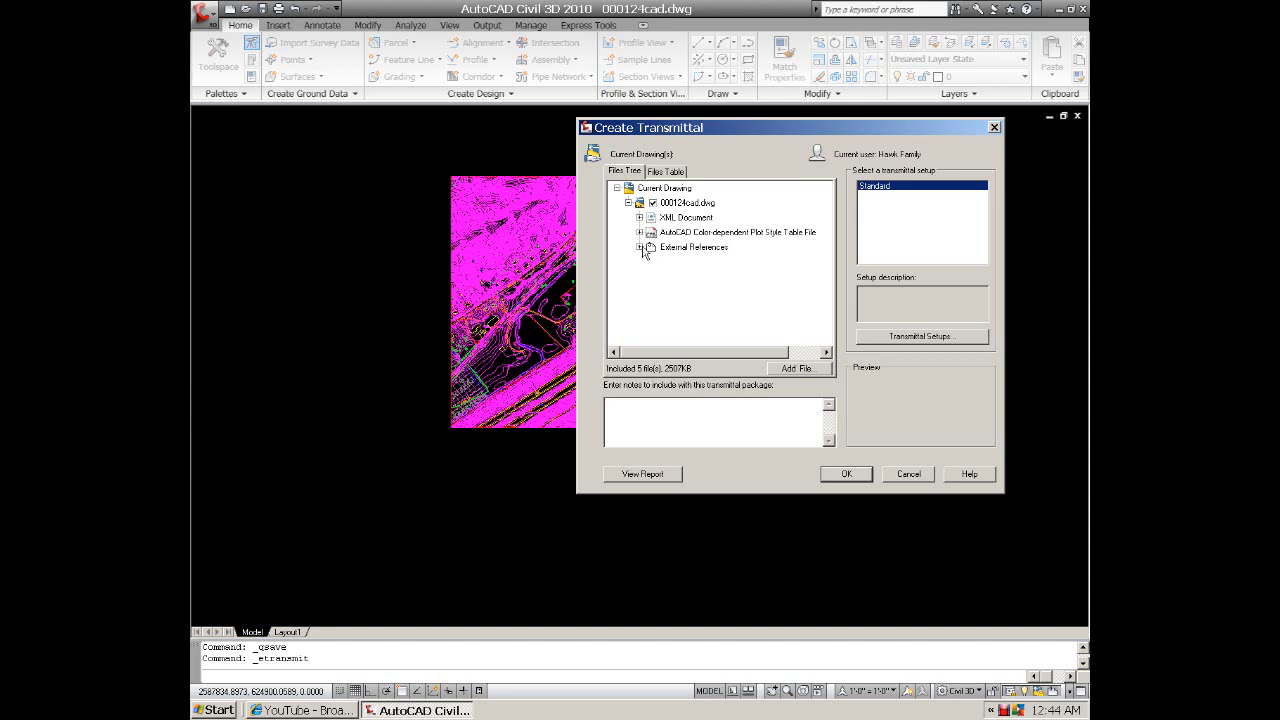
Expand the Plot Style Table, External References and XML Document nodes to list the packaged files
{"action": "left_click", "coordinate": [738, 232]}
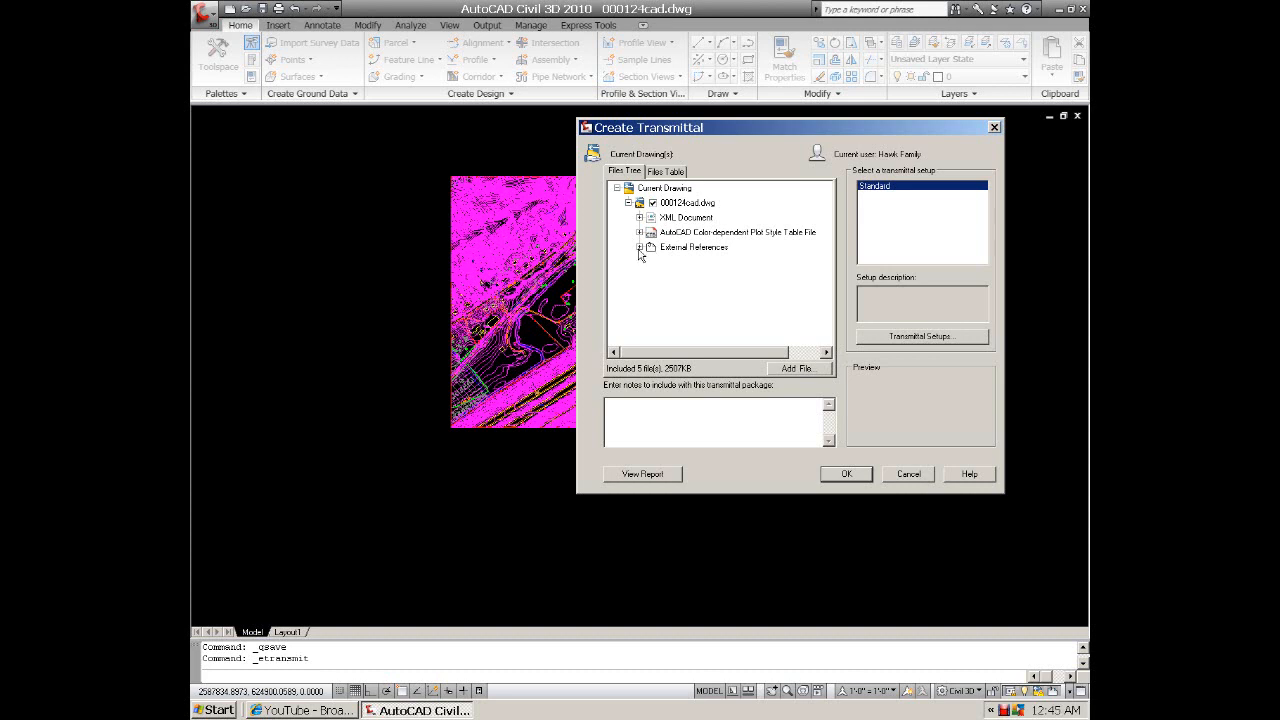
{"action": "mouse_move", "coordinate": [648, 248]}
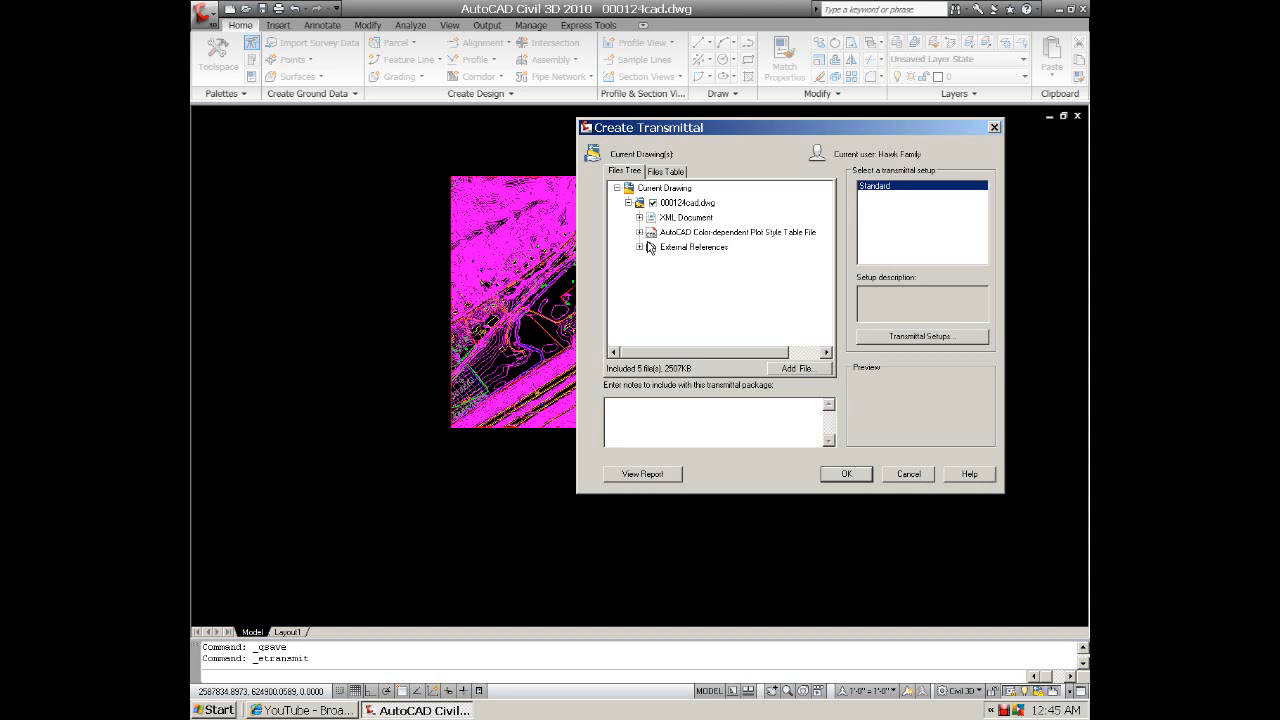
{"action": "left_click", "coordinate": [640, 232]}
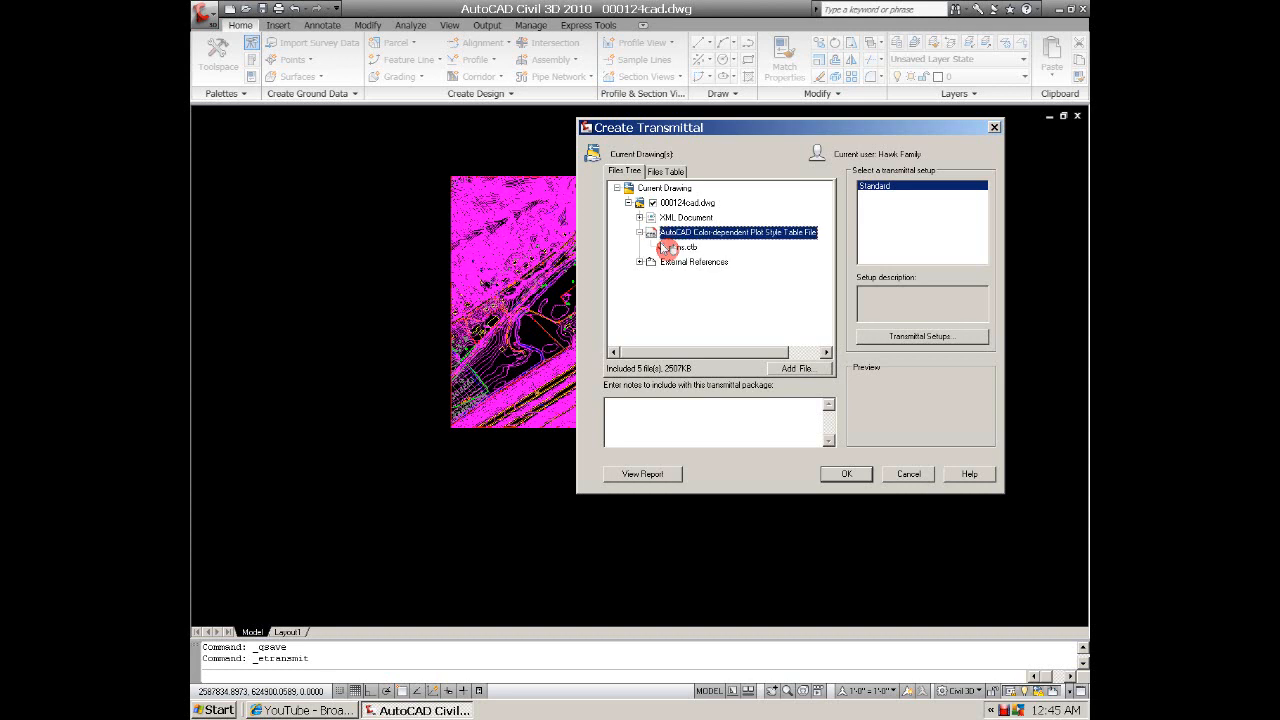
{"action": "left_click", "coordinate": [662, 248]}
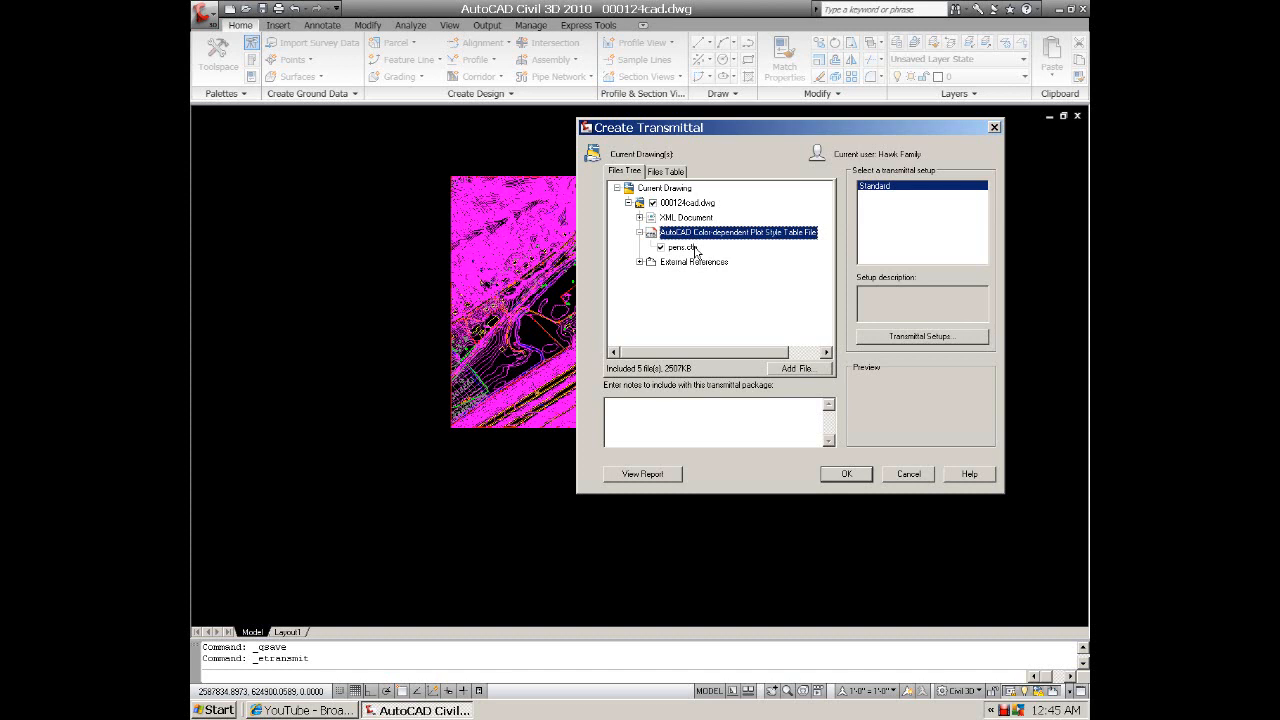
{"action": "mouse_move", "coordinate": [696, 252]}
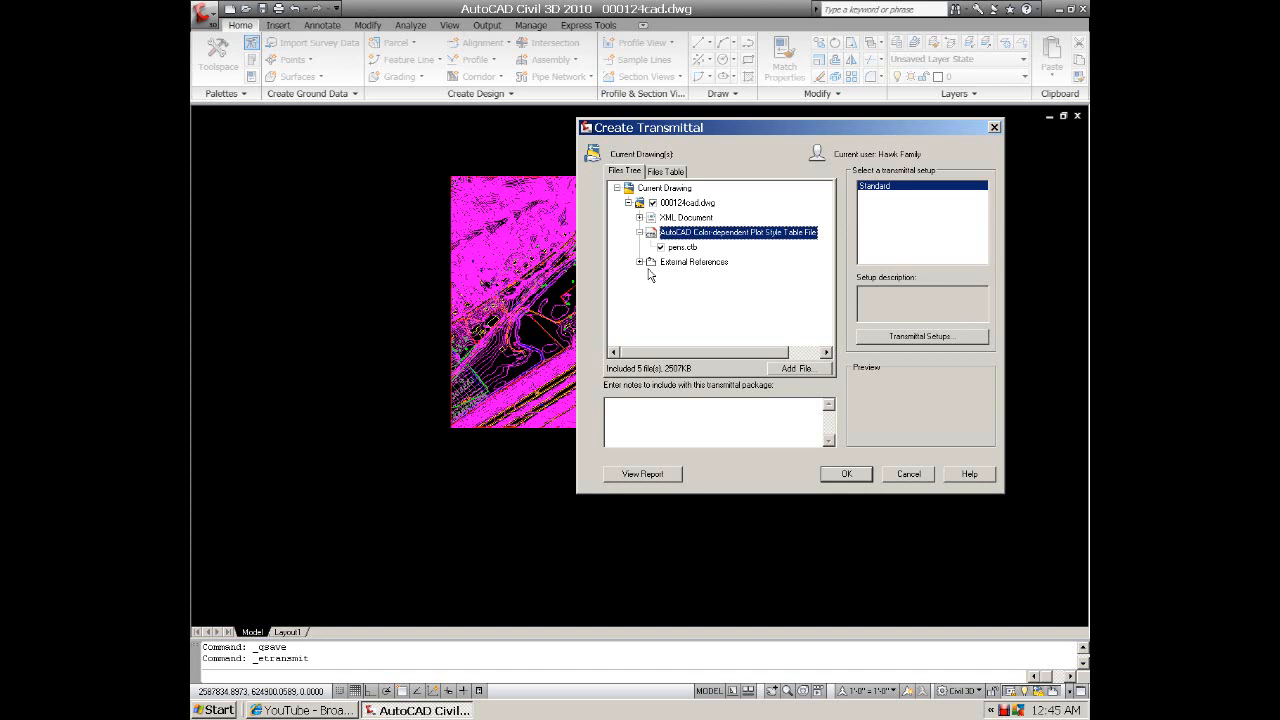
{"action": "left_click", "coordinate": [640, 260]}
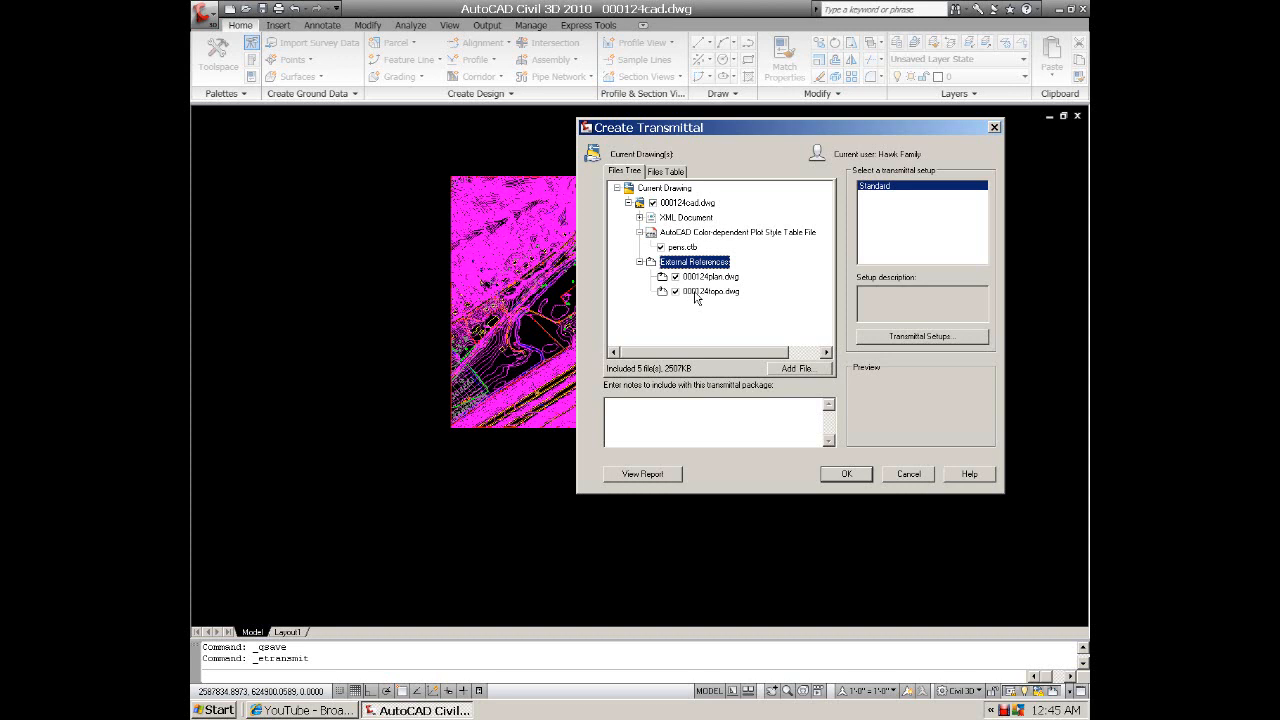
{"action": "left_click", "coordinate": [686, 216]}
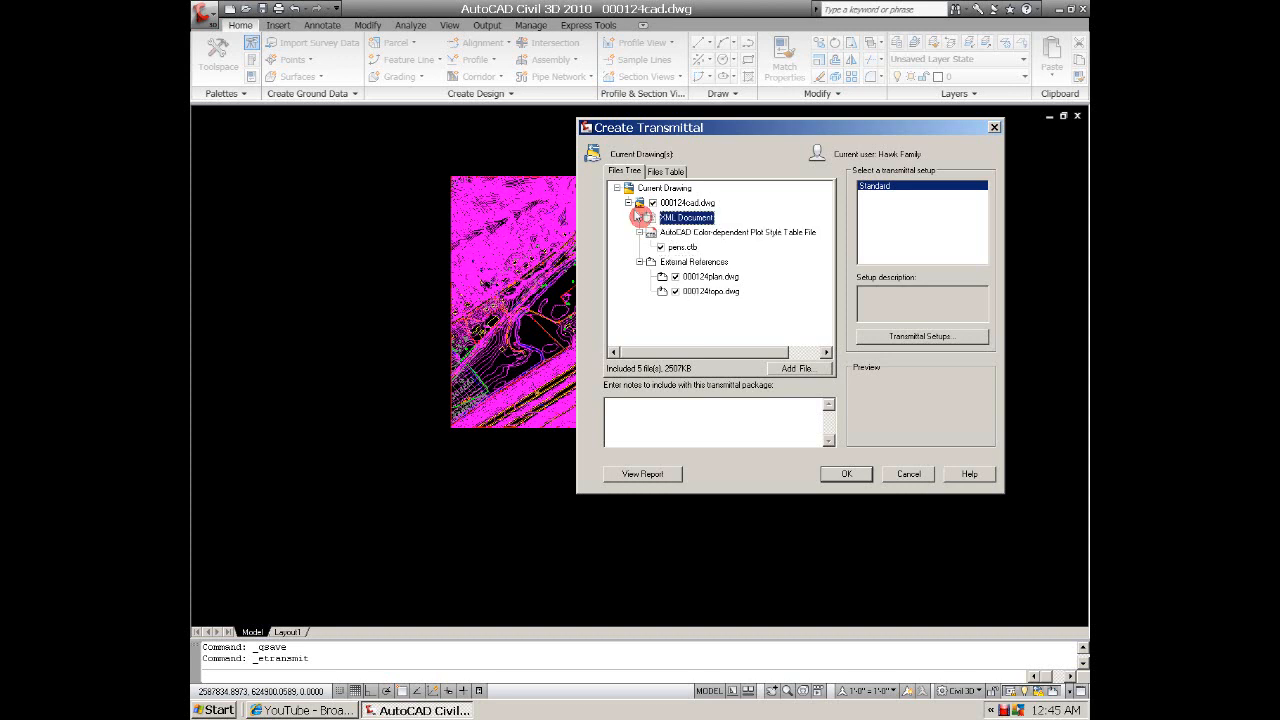
{"action": "left_click", "coordinate": [640, 216]}
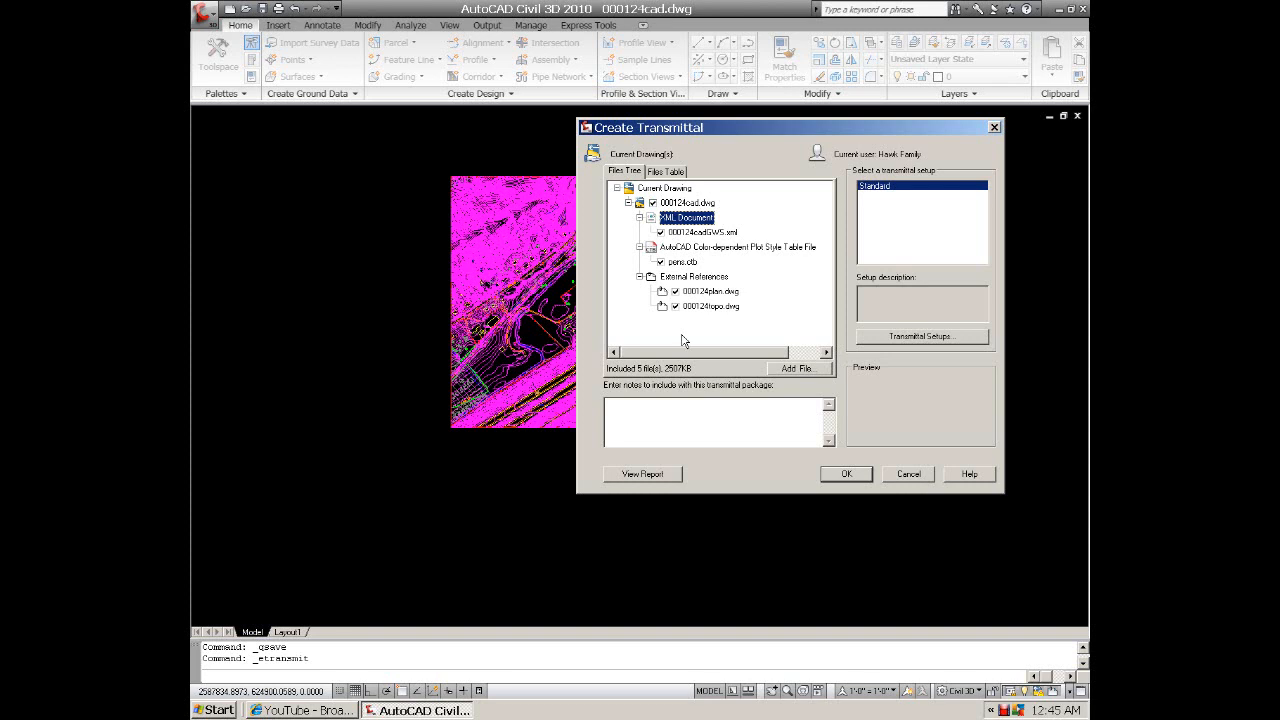
{"action": "mouse_move", "coordinate": [800, 262]}
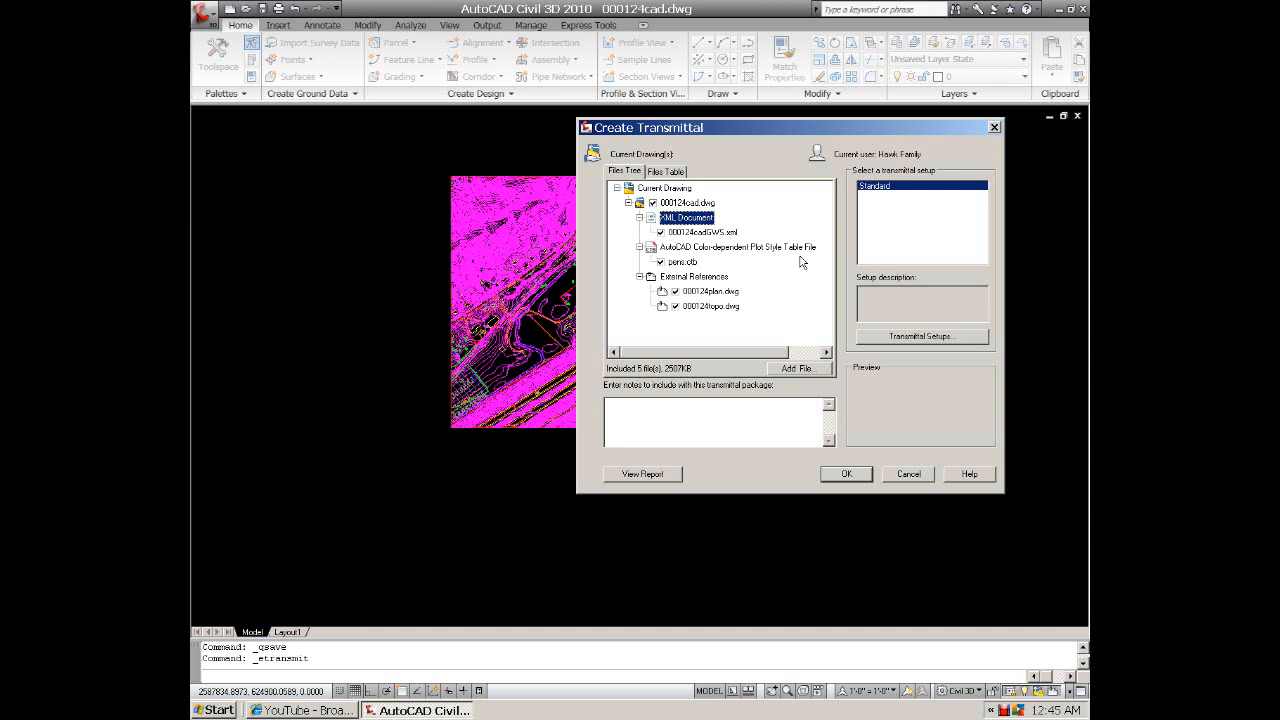
{"action": "mouse_move", "coordinate": [796, 336]}
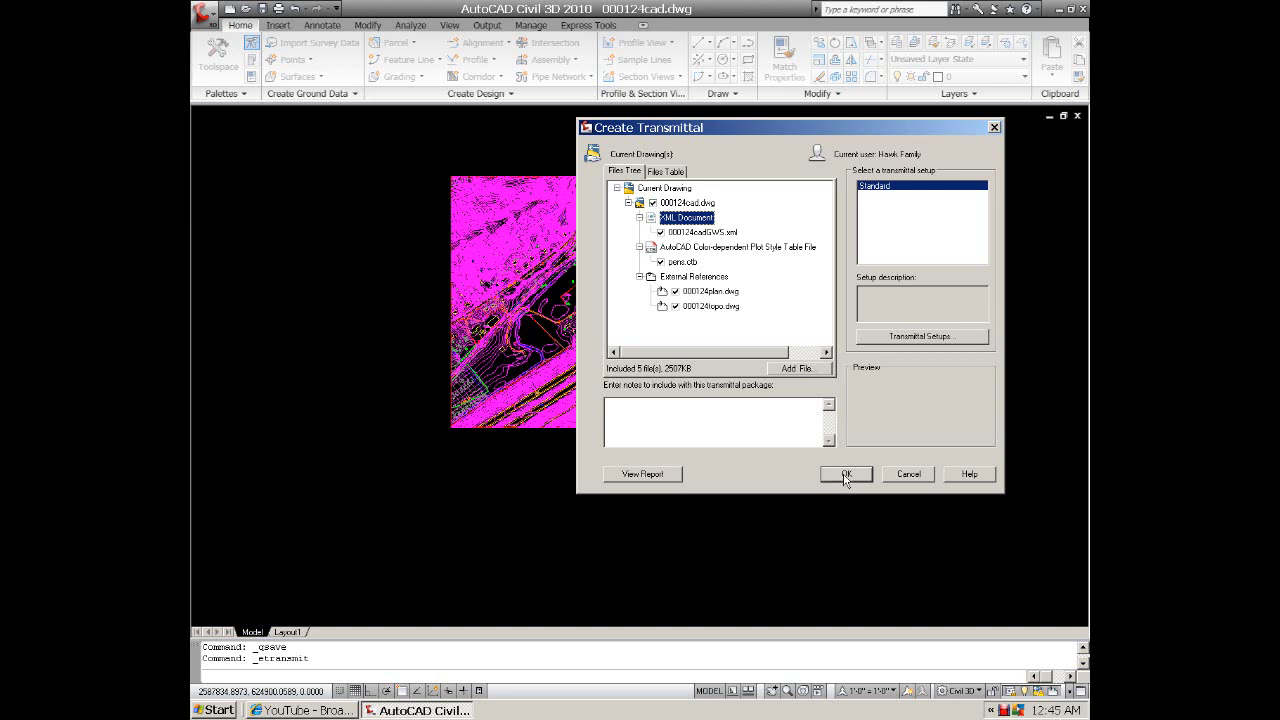
Accept the transmittal contents, adjust the zip file name and create the package
{"action": "left_click", "coordinate": [846, 472]}
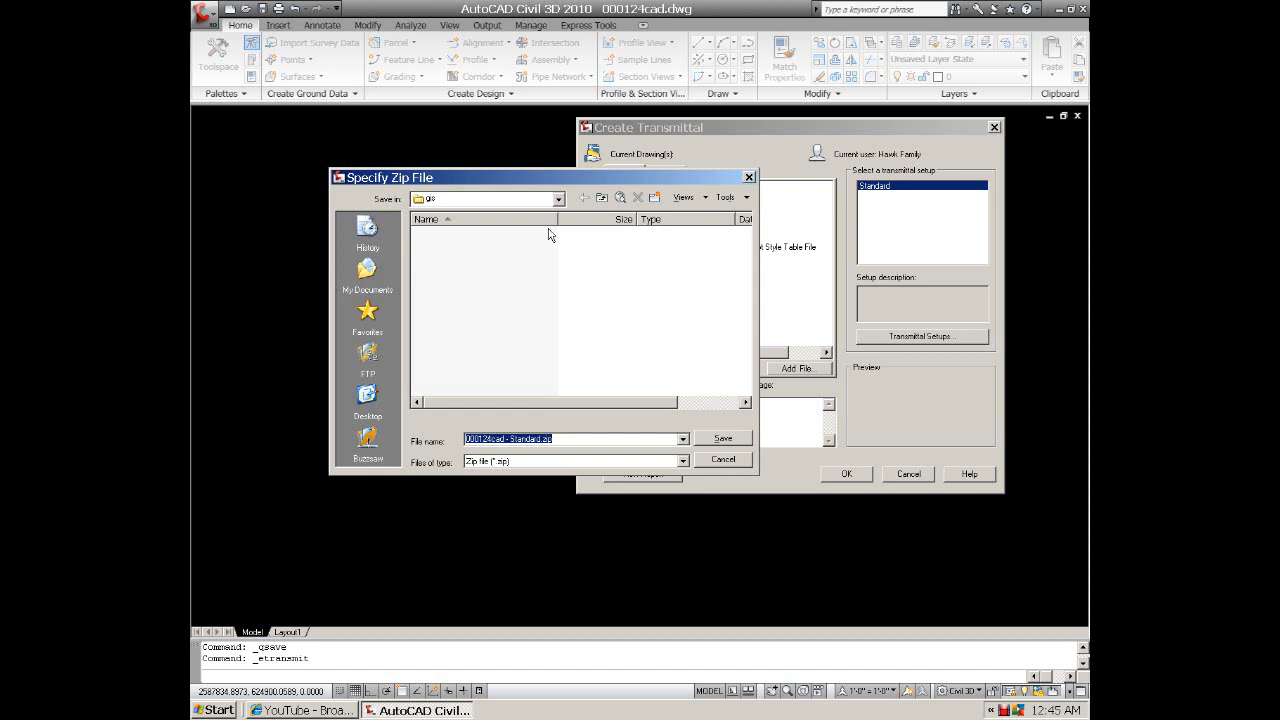
{"action": "left_click", "coordinate": [560, 198]}
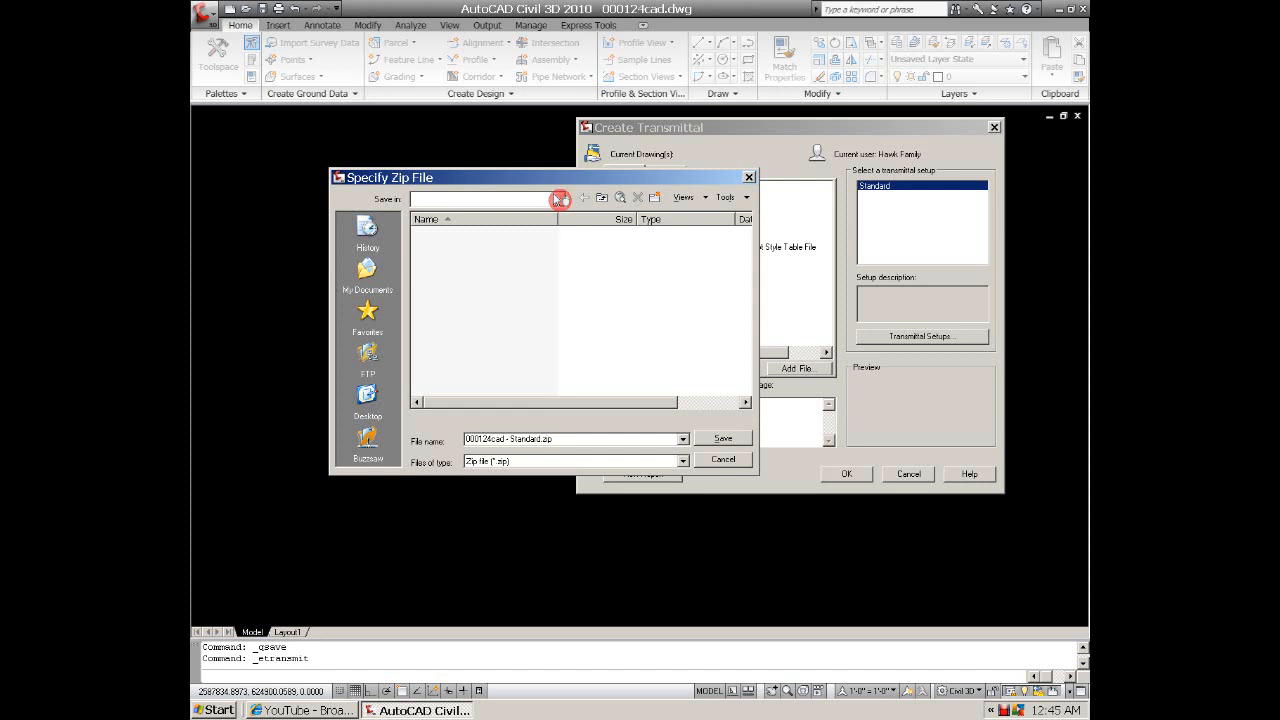
{"action": "left_click", "coordinate": [556, 198]}
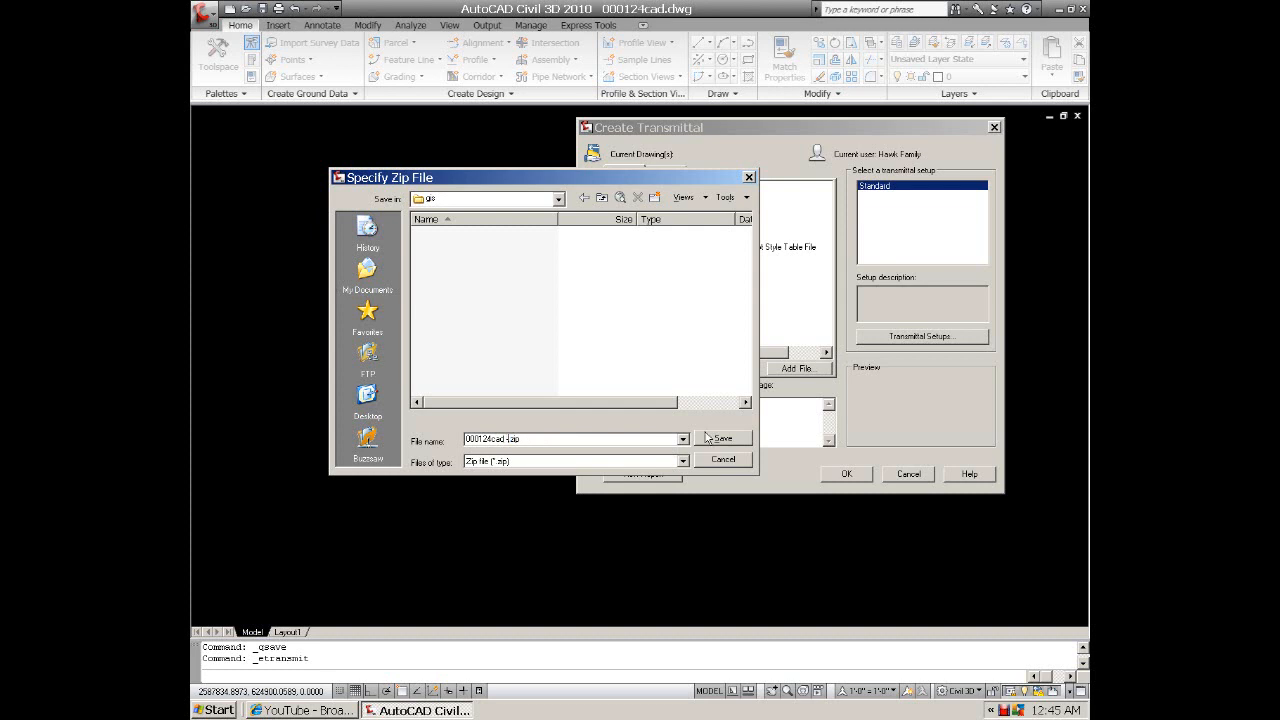
{"action": "left_click", "coordinate": [718, 438]}
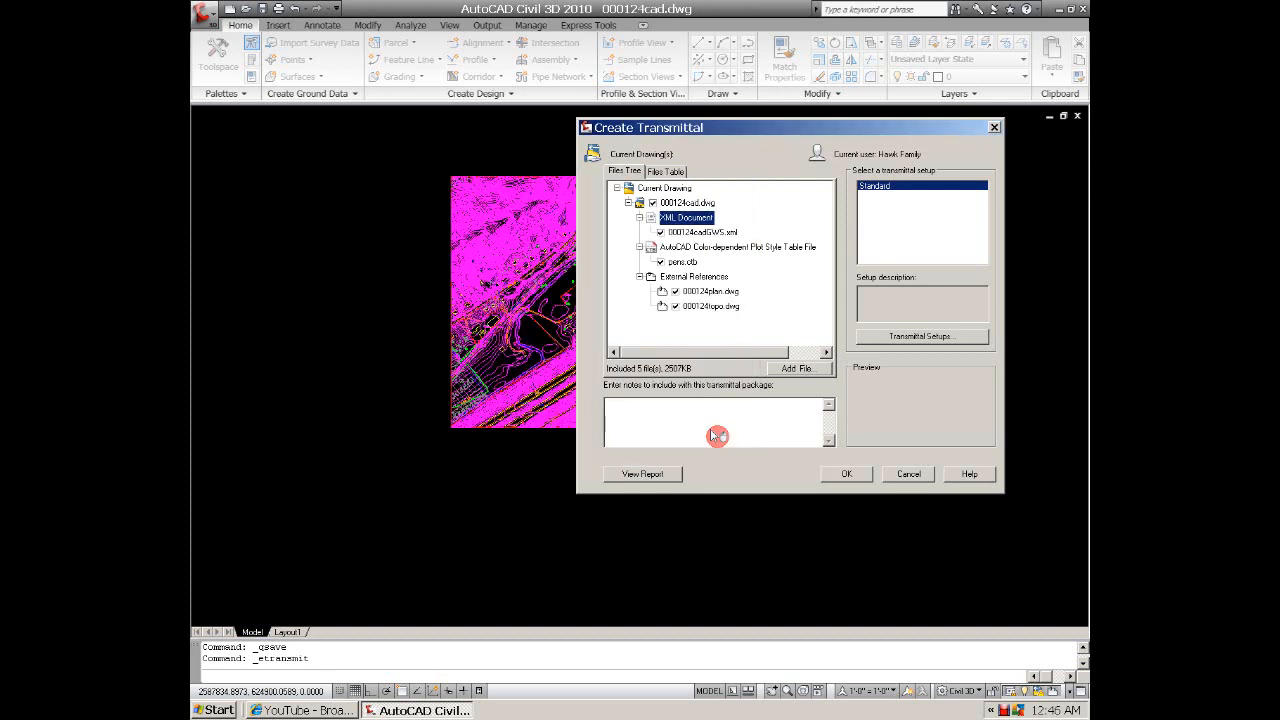
{"action": "left_click", "coordinate": [846, 472]}
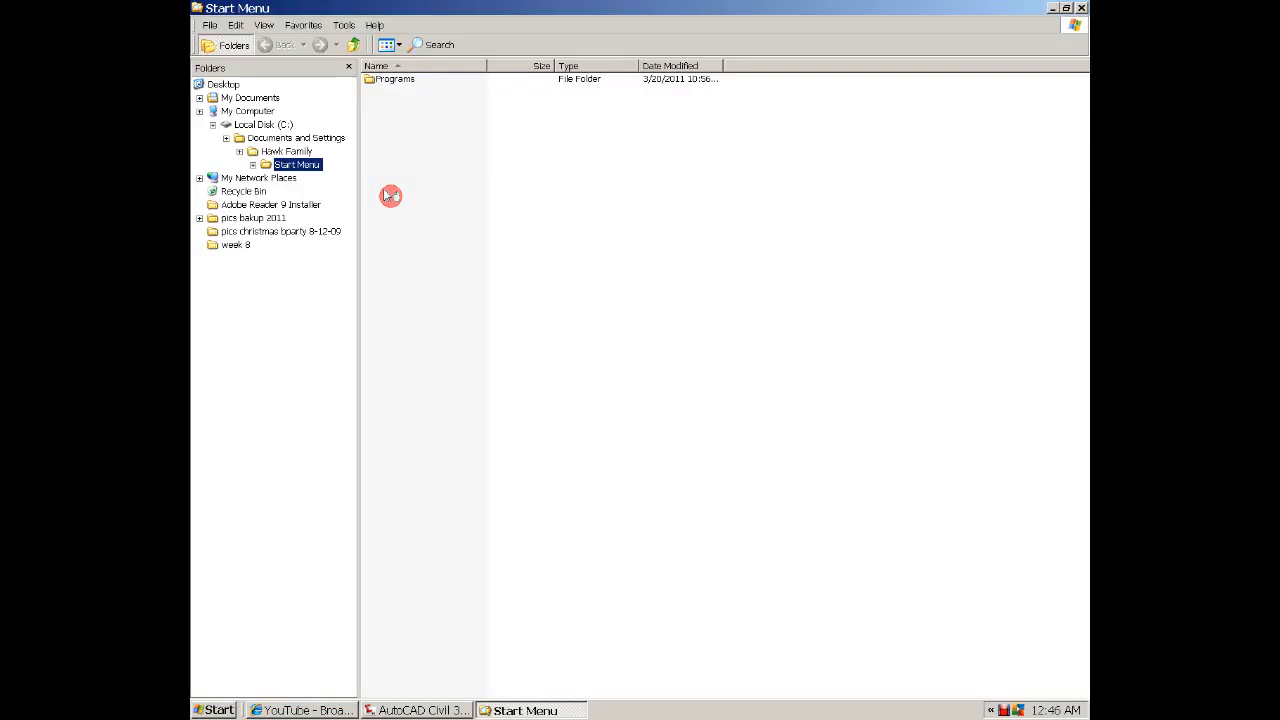
Expand the local disk and projects folders to reach the gis folder with the new zip
{"action": "left_click", "coordinate": [212, 124]}
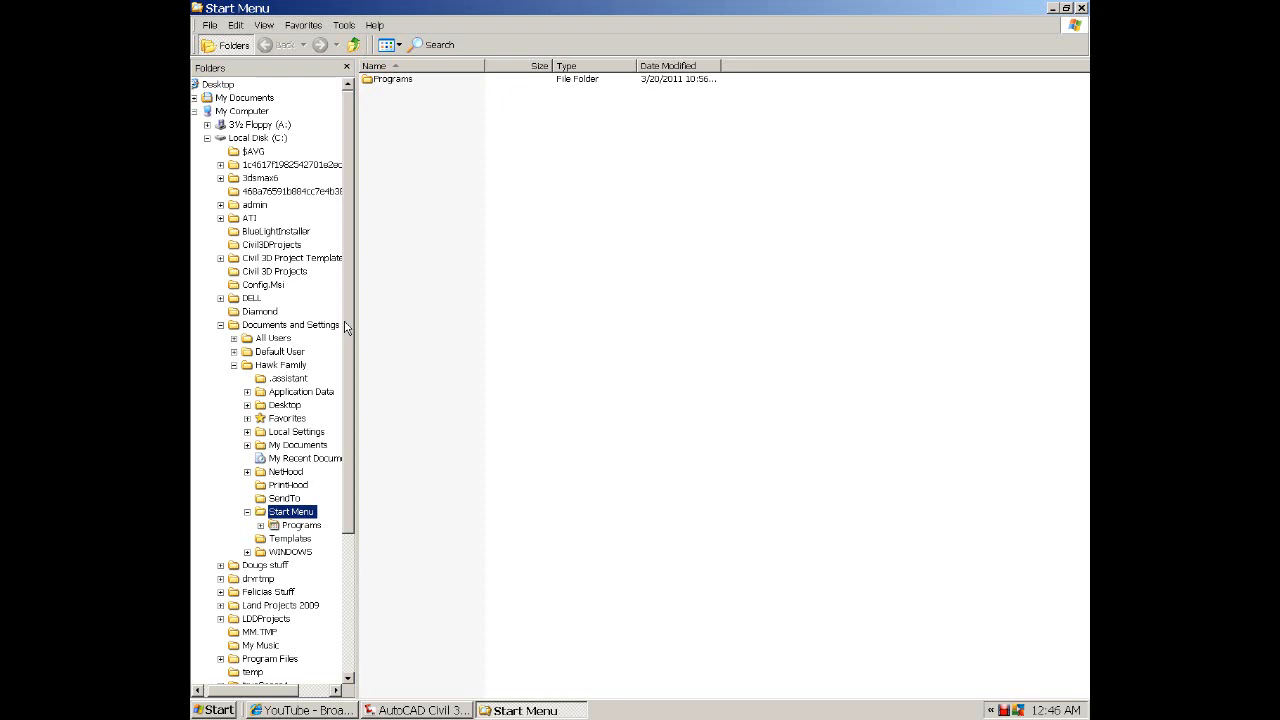
{"action": "scroll", "scroll_direction": "down", "scroll_amount": 3}
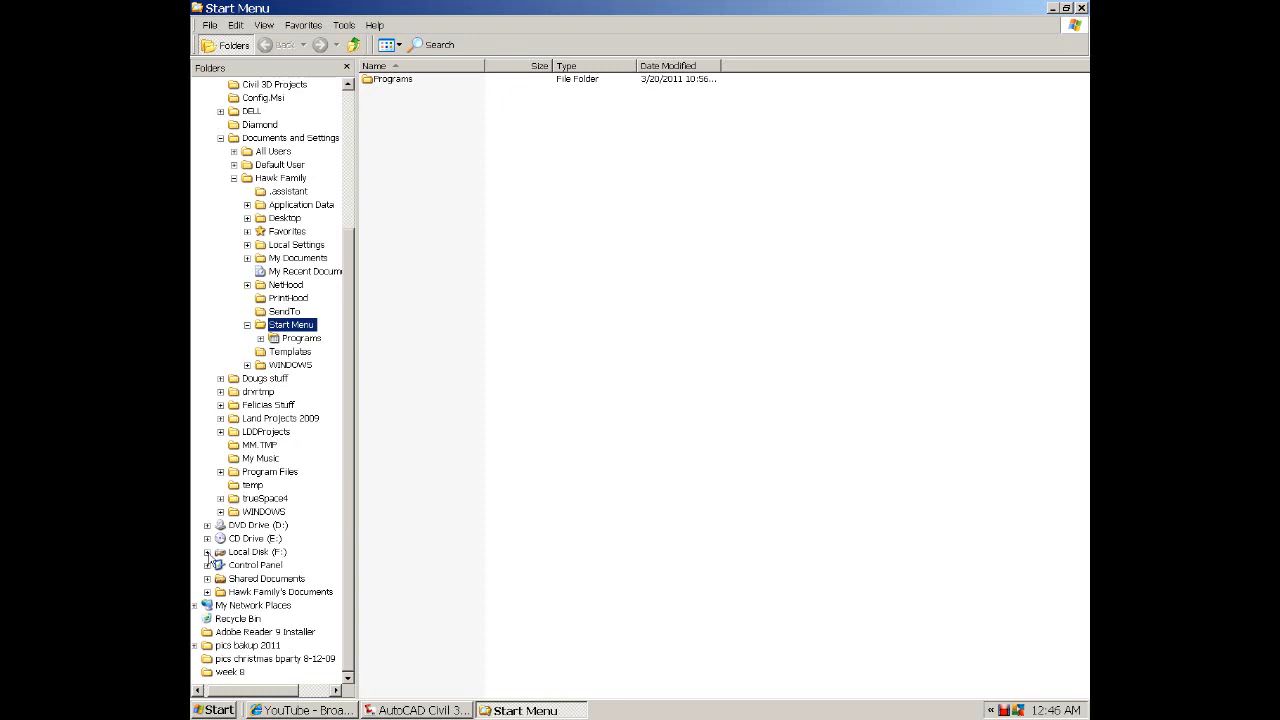
{"action": "left_click", "coordinate": [208, 552]}
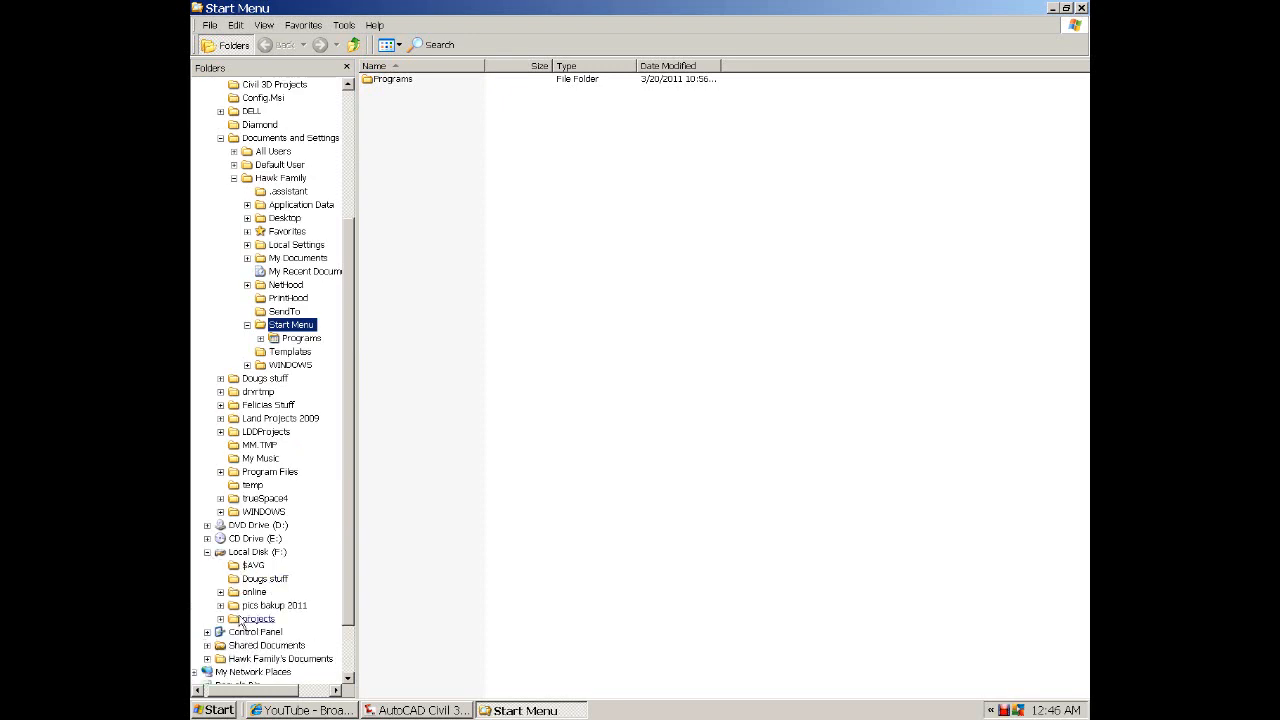
{"action": "left_click", "coordinate": [264, 498]}
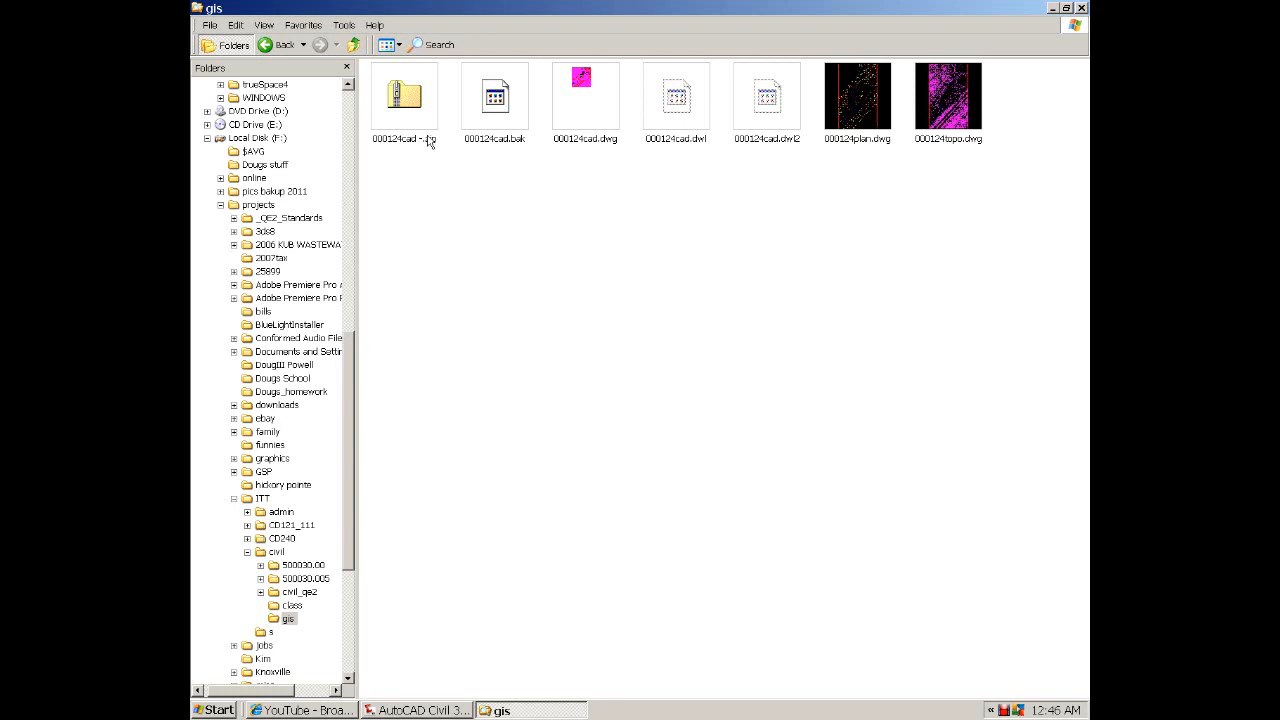
{"action": "mouse_move", "coordinate": [422, 128]}
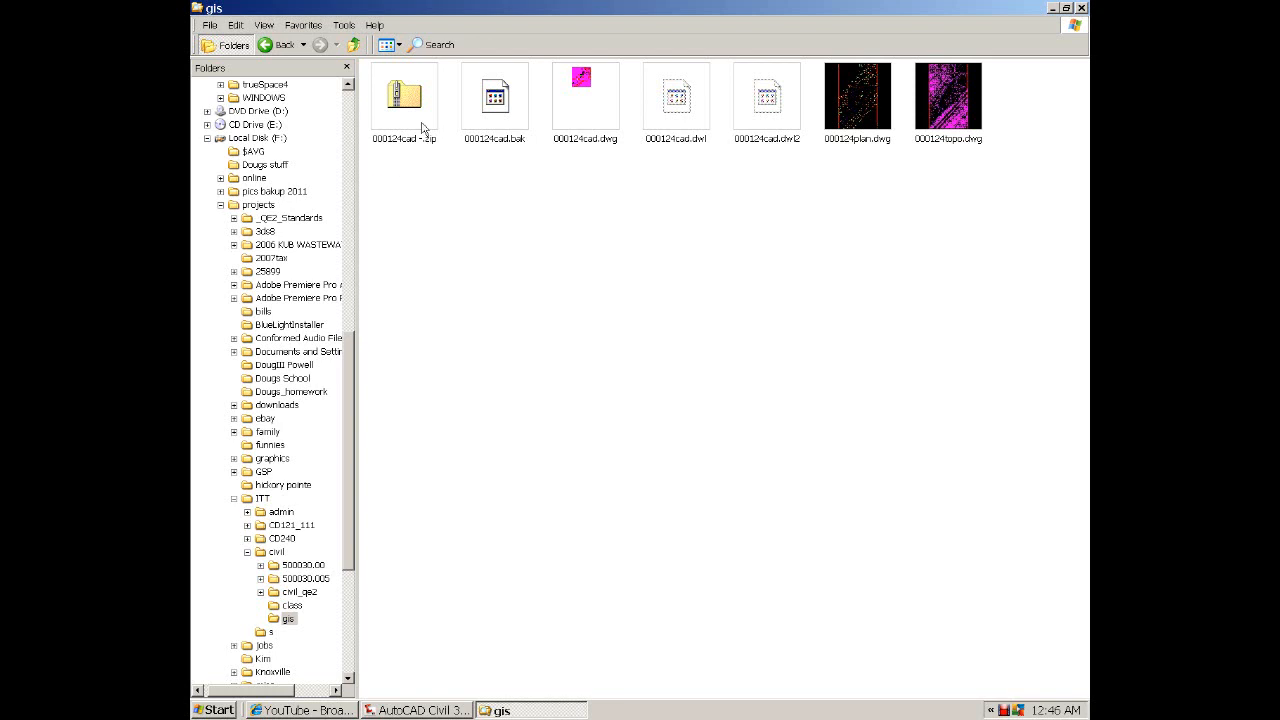
{"action": "double_click", "coordinate": [404, 96]}
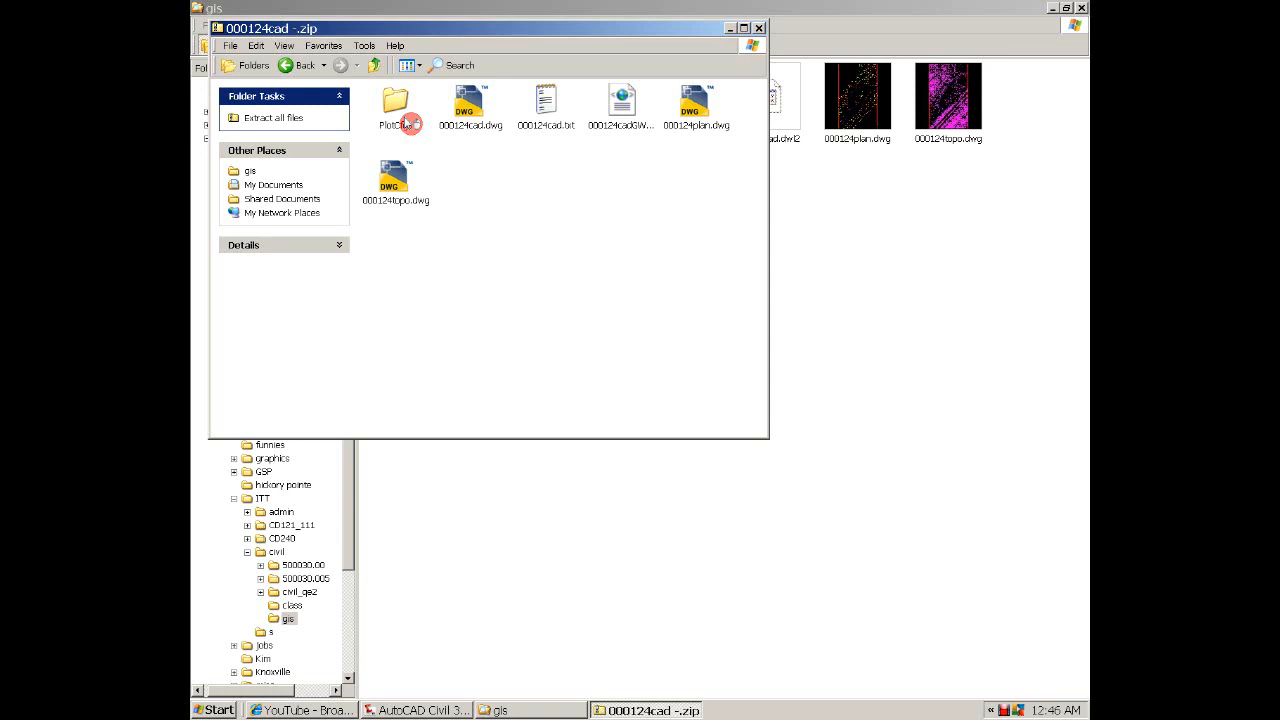
{"action": "mouse_move", "coordinate": [698, 152]}
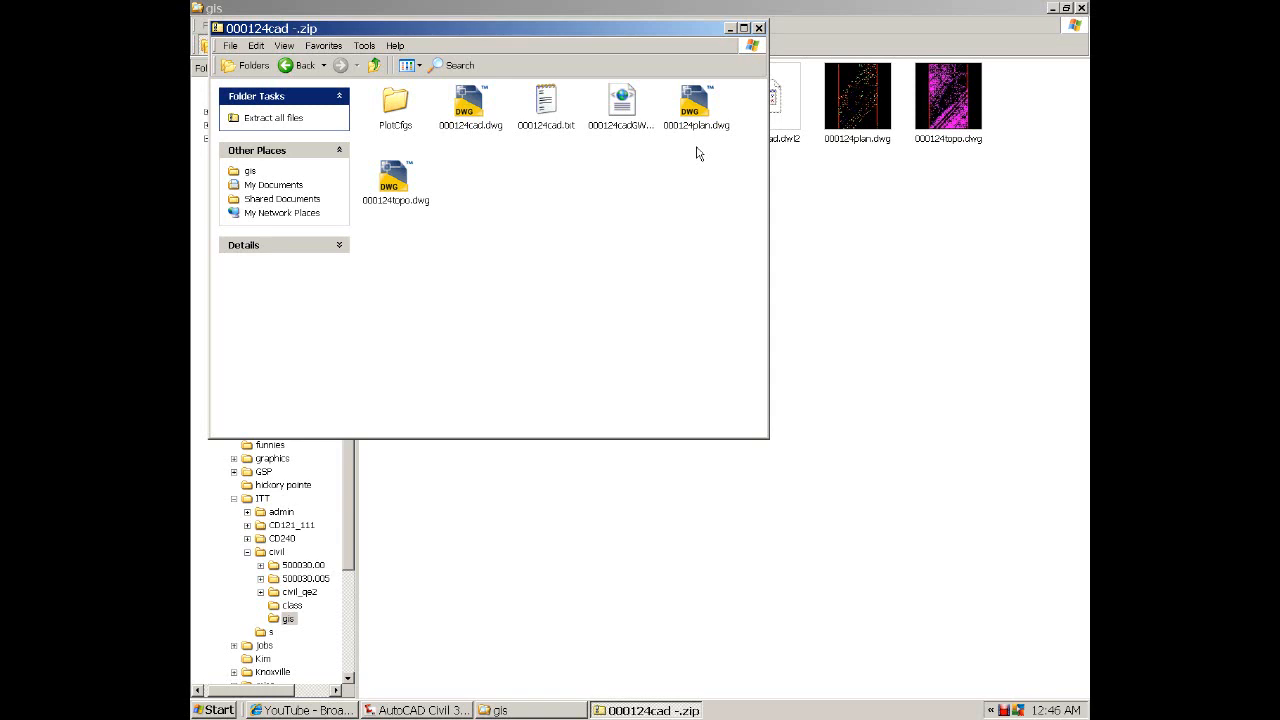
{"action": "mouse_move", "coordinate": [498, 190]}
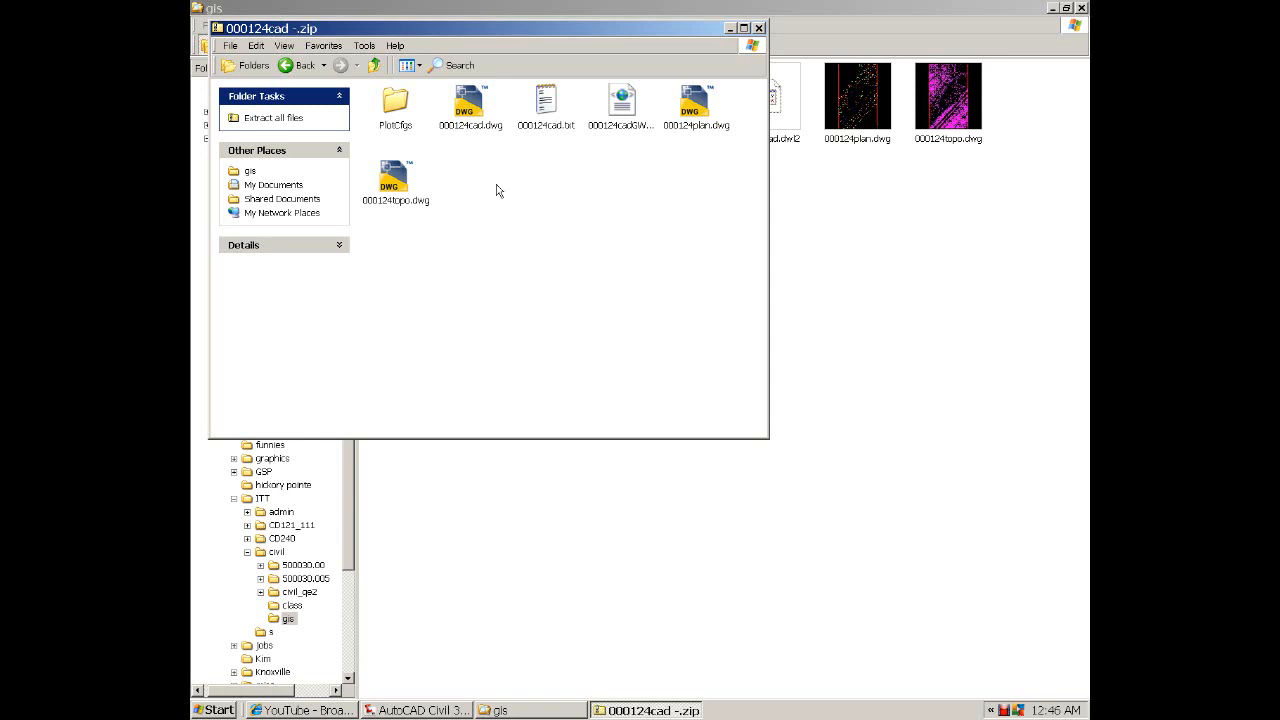
{"action": "mouse_move", "coordinate": [464, 184]}
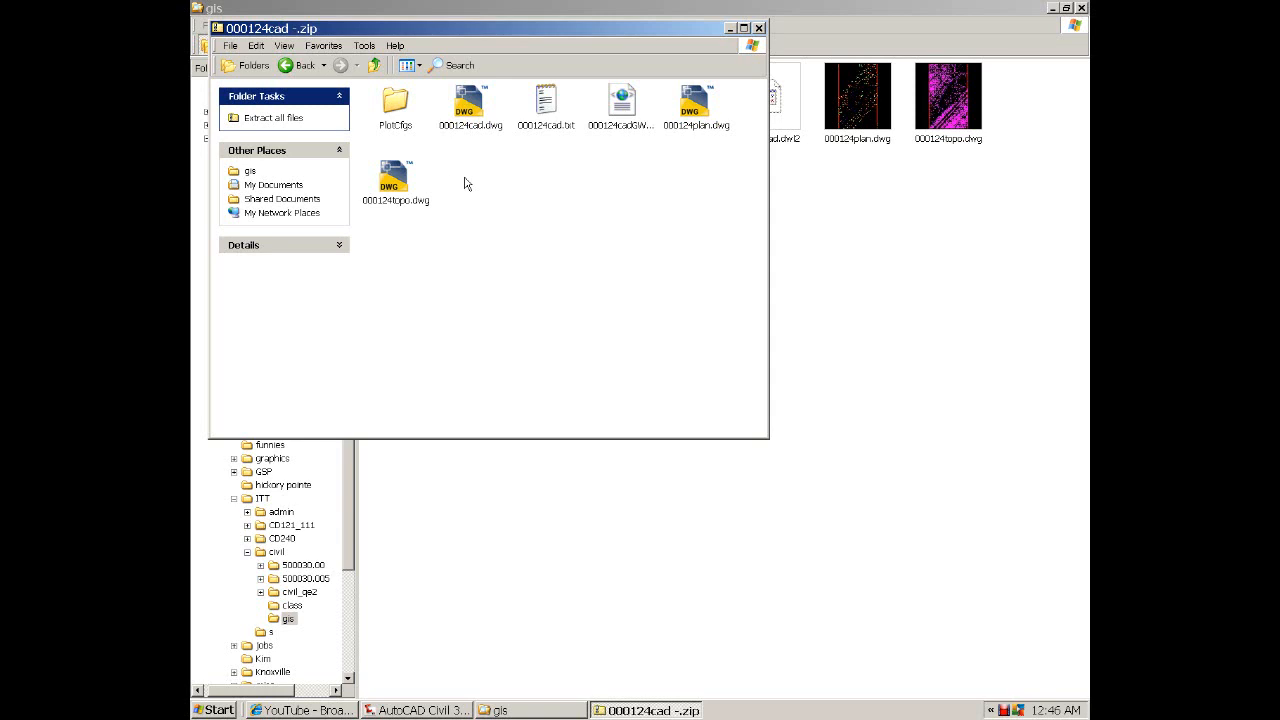
{"action": "mouse_move", "coordinate": [468, 176]}
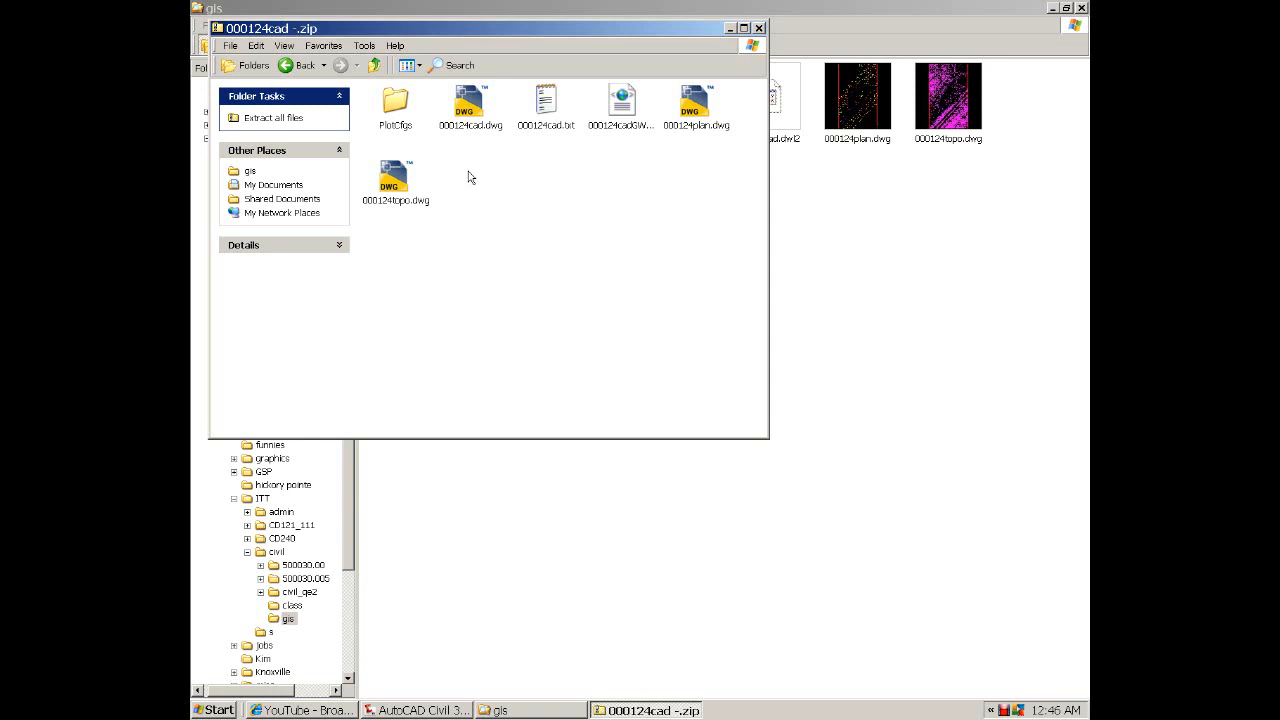
{"action": "mouse_move", "coordinate": [420, 152]}
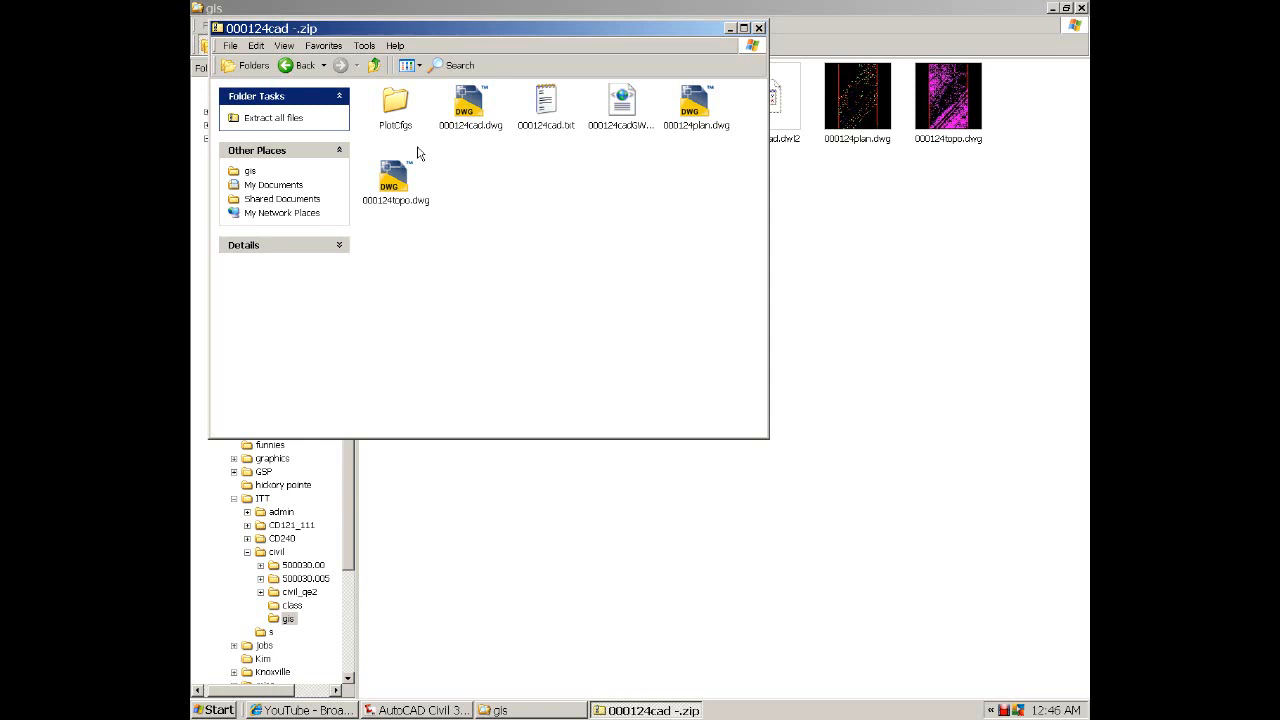
{"action": "double_click", "coordinate": [396, 100]}
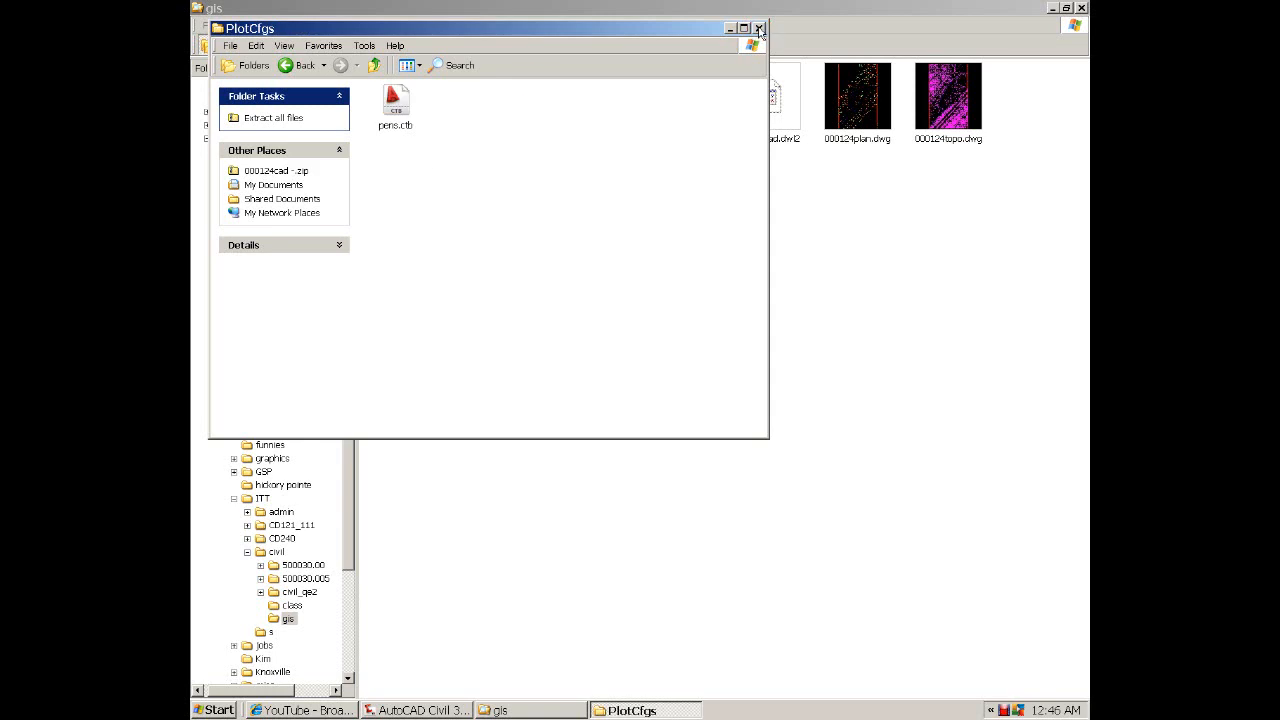
{"action": "left_click", "coordinate": [760, 28]}
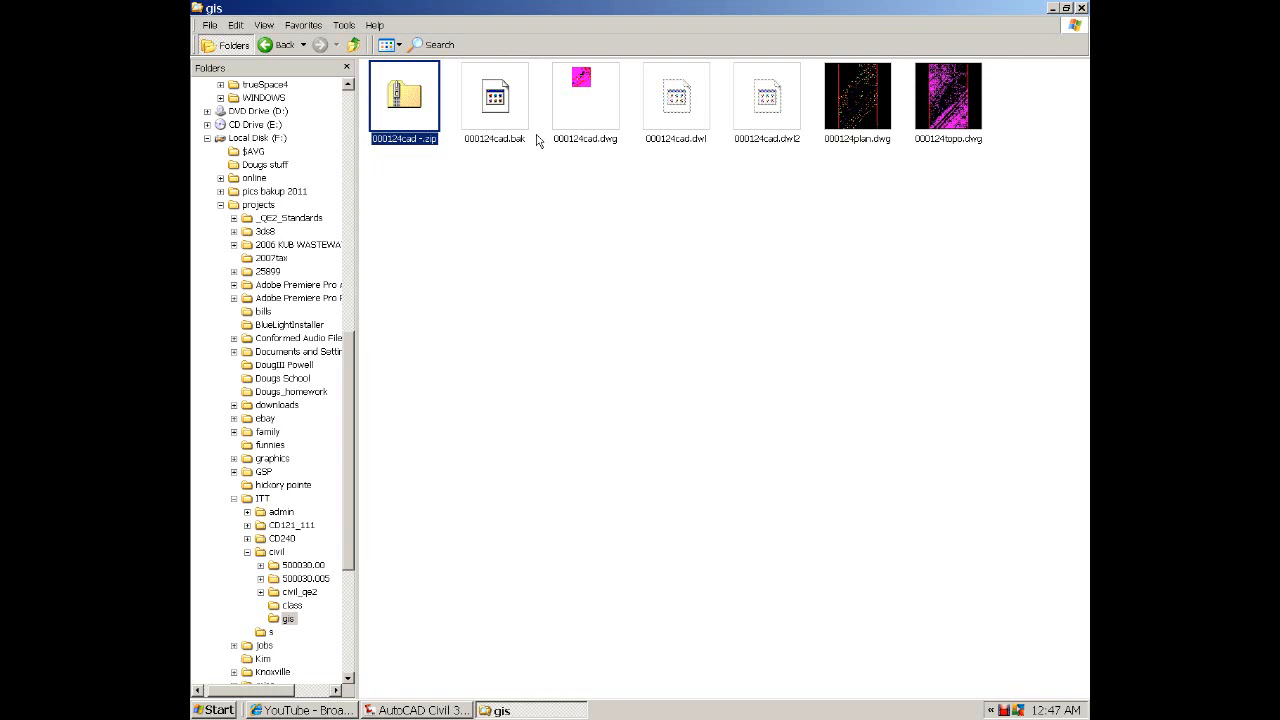
{"action": "mouse_move", "coordinate": [754, 272]}
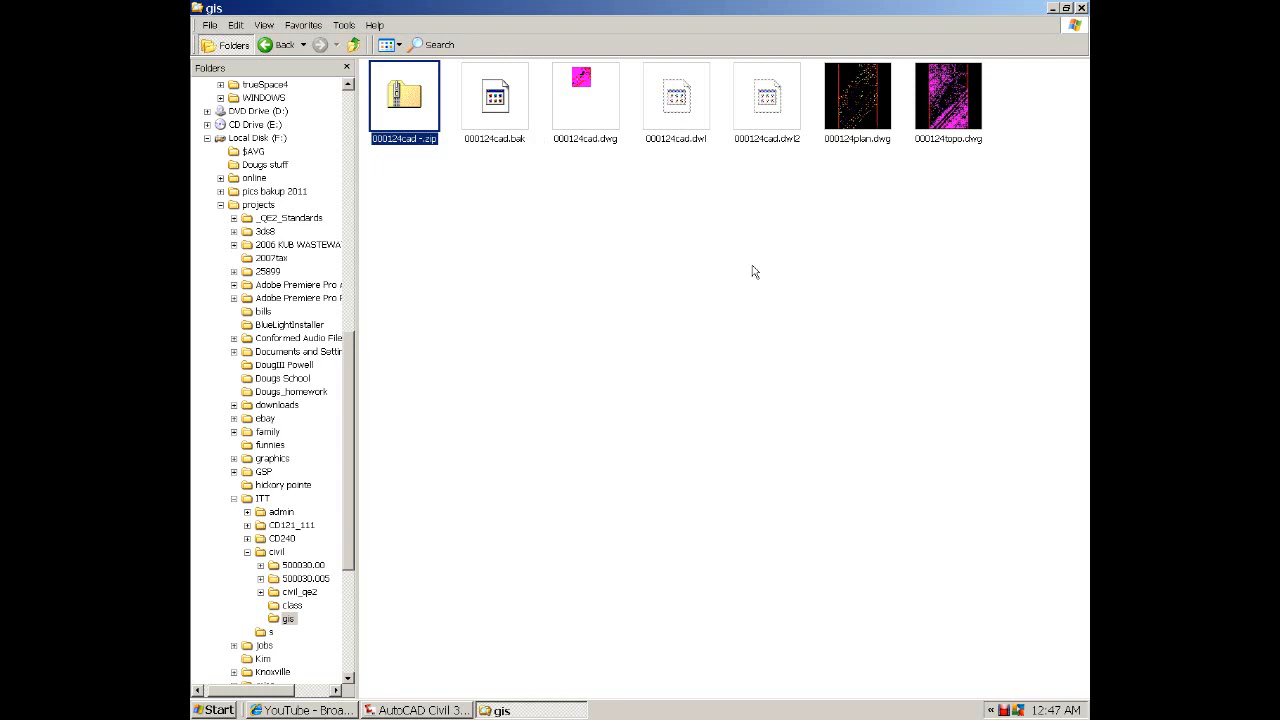
{"action": "mouse_move", "coordinate": [490, 378]}
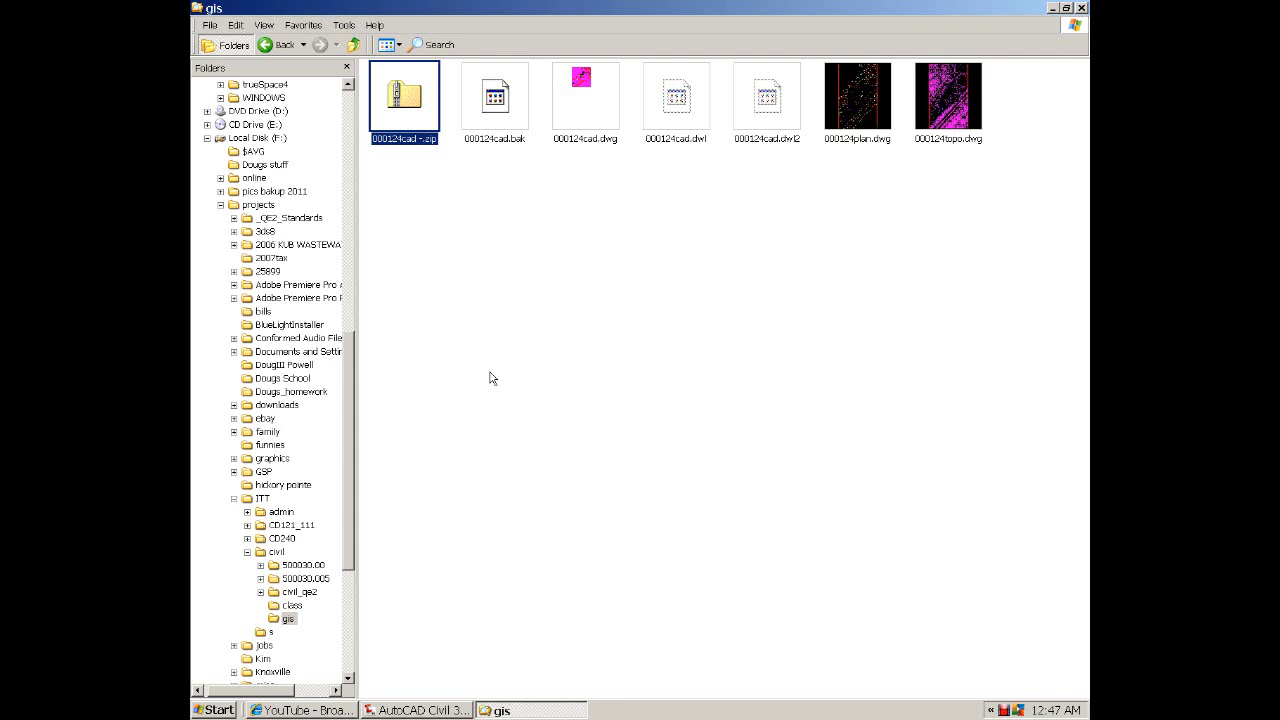